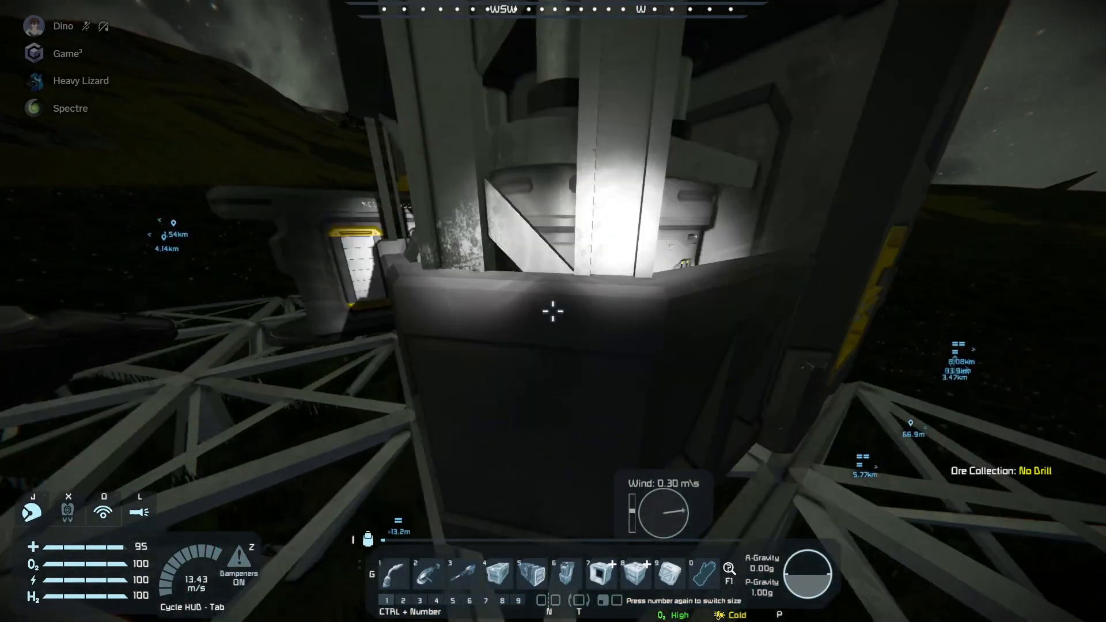
mouse_move(553, 310)
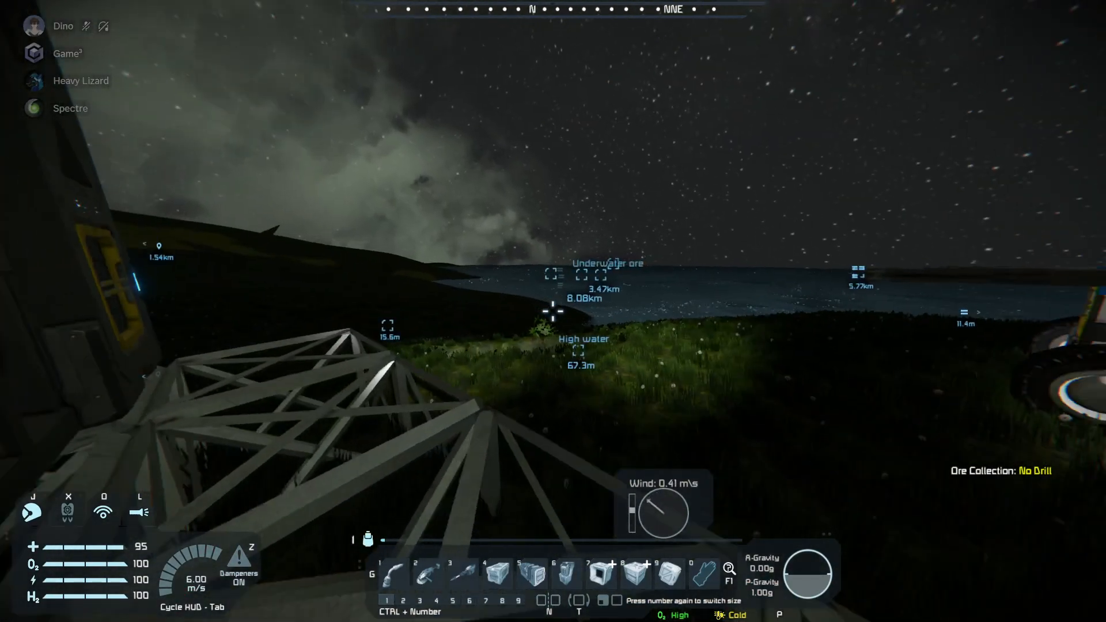
mouse_move(553, 311)
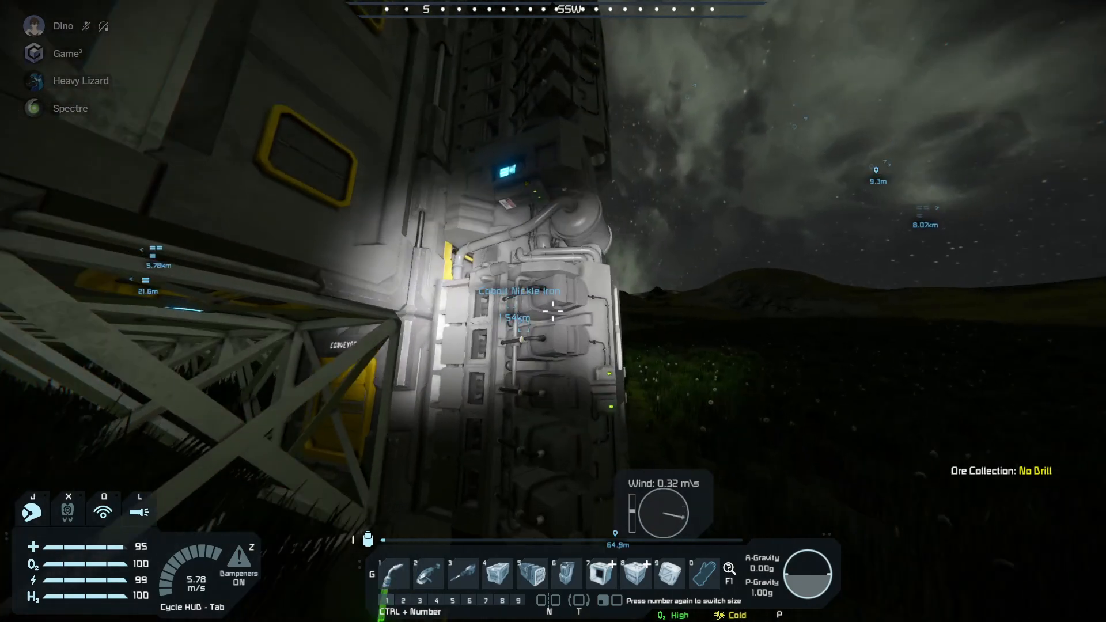
mouse_move(553, 311)
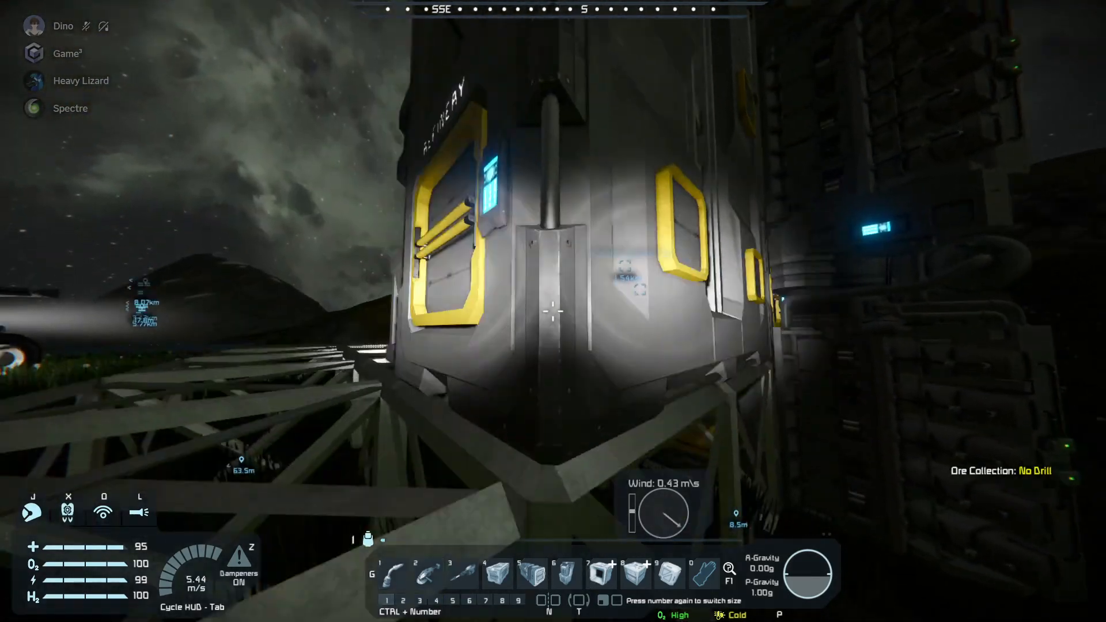
mouse_move(553, 311)
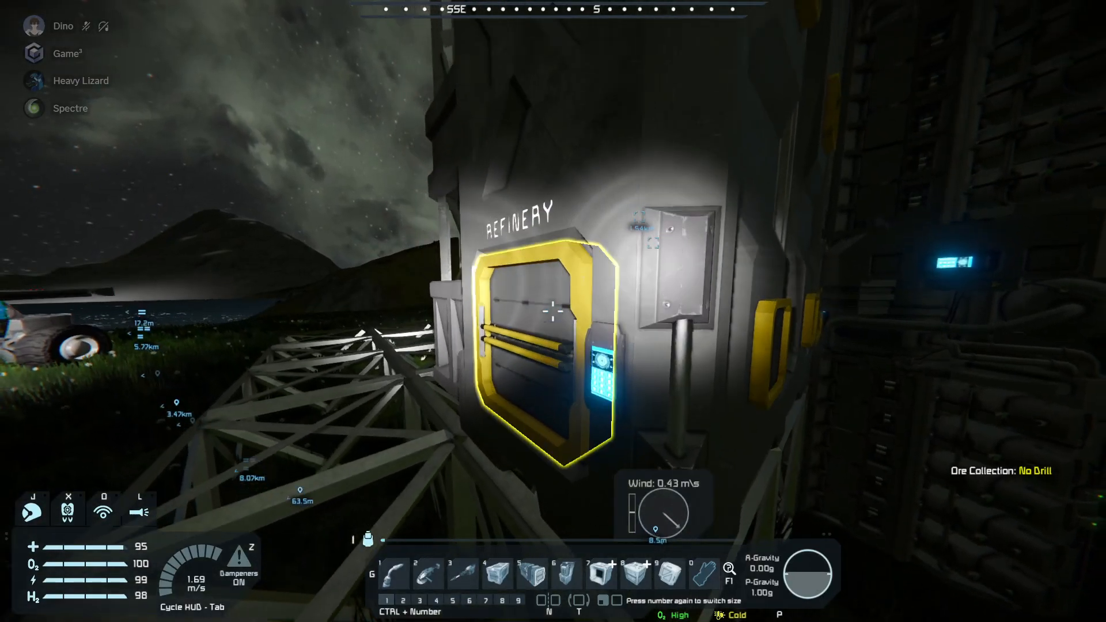
Review the Refinery, Hydrogen Engine 2 and Collector in the base's Control Panel
click(551, 310)
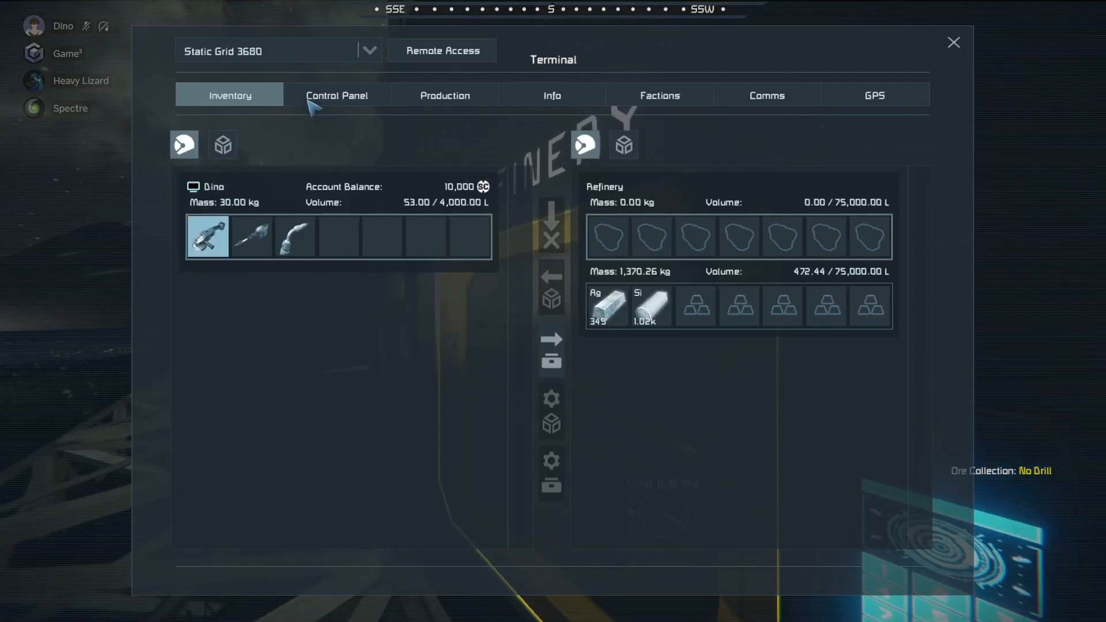
click(337, 94)
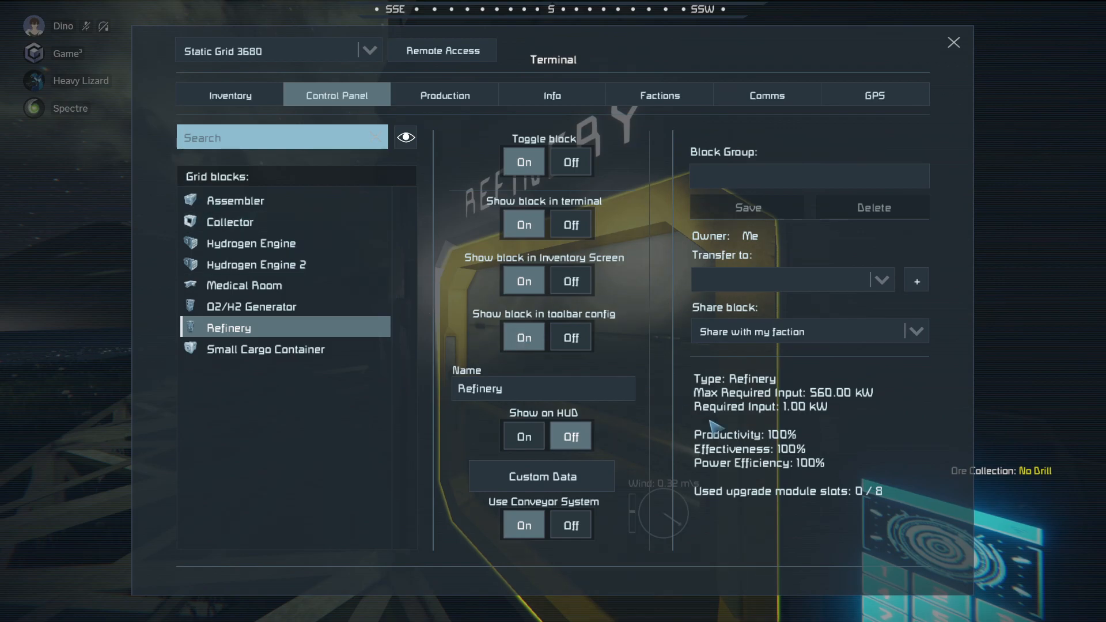
mouse_move(797, 436)
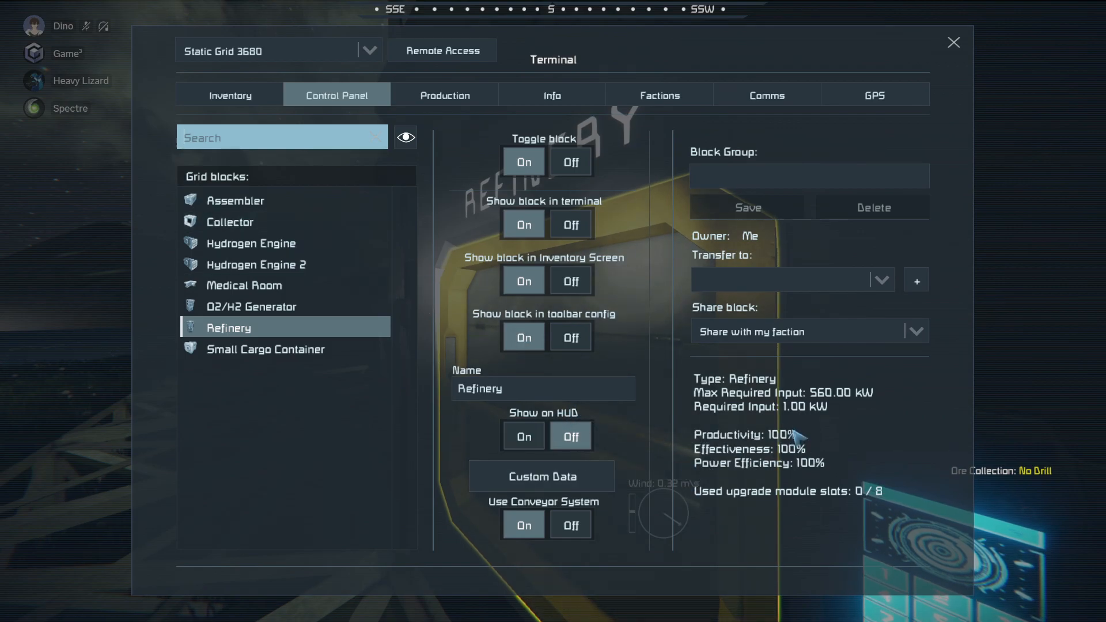
mouse_move(296, 349)
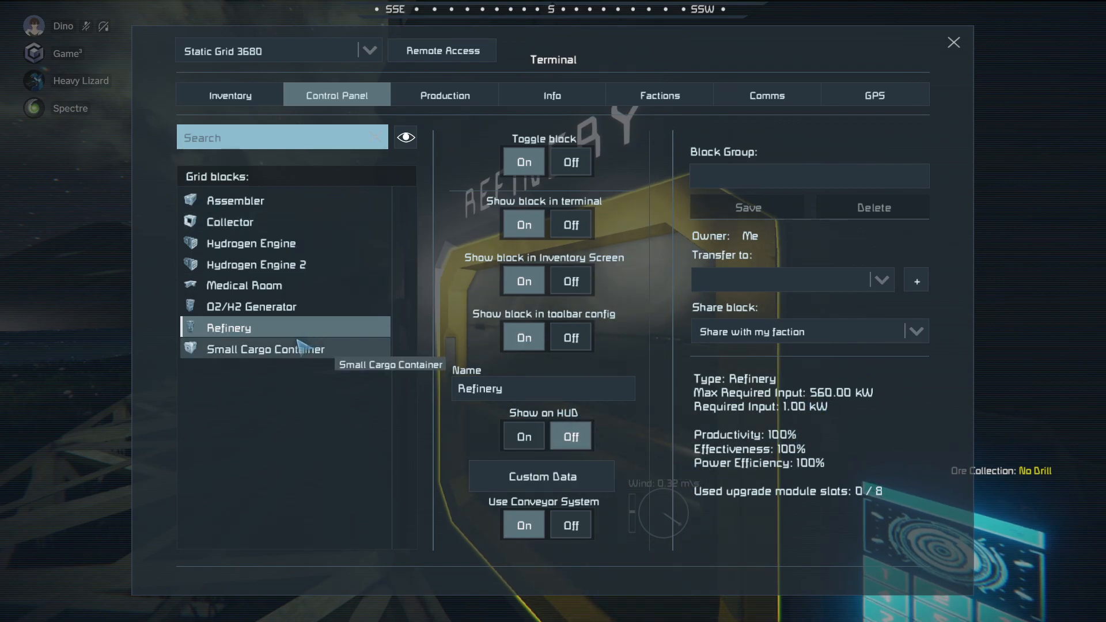
click(255, 265)
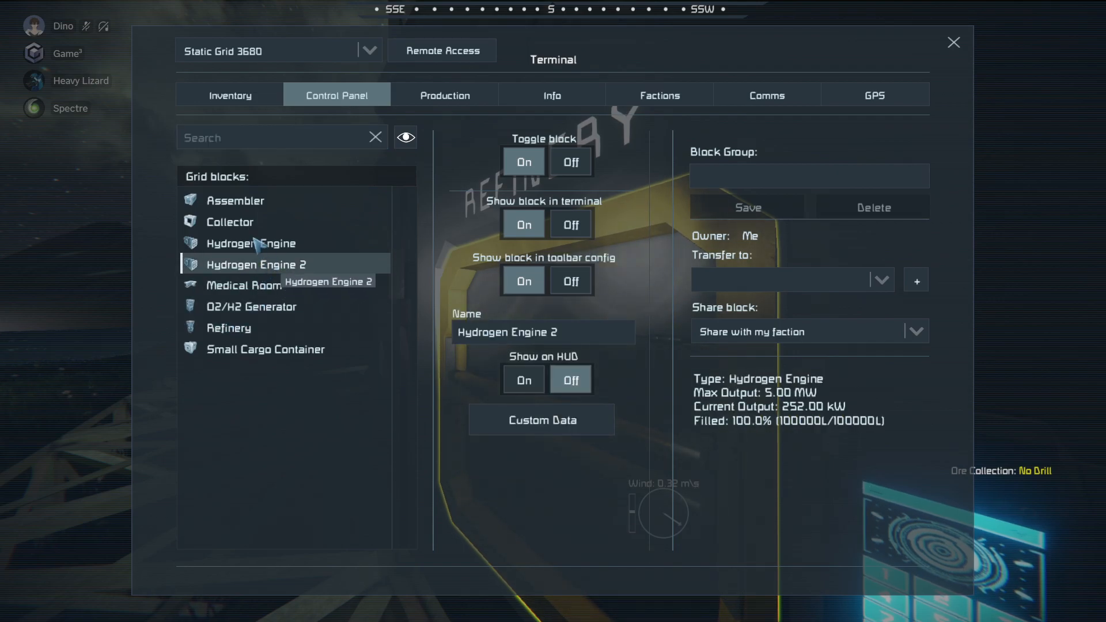
click(227, 222)
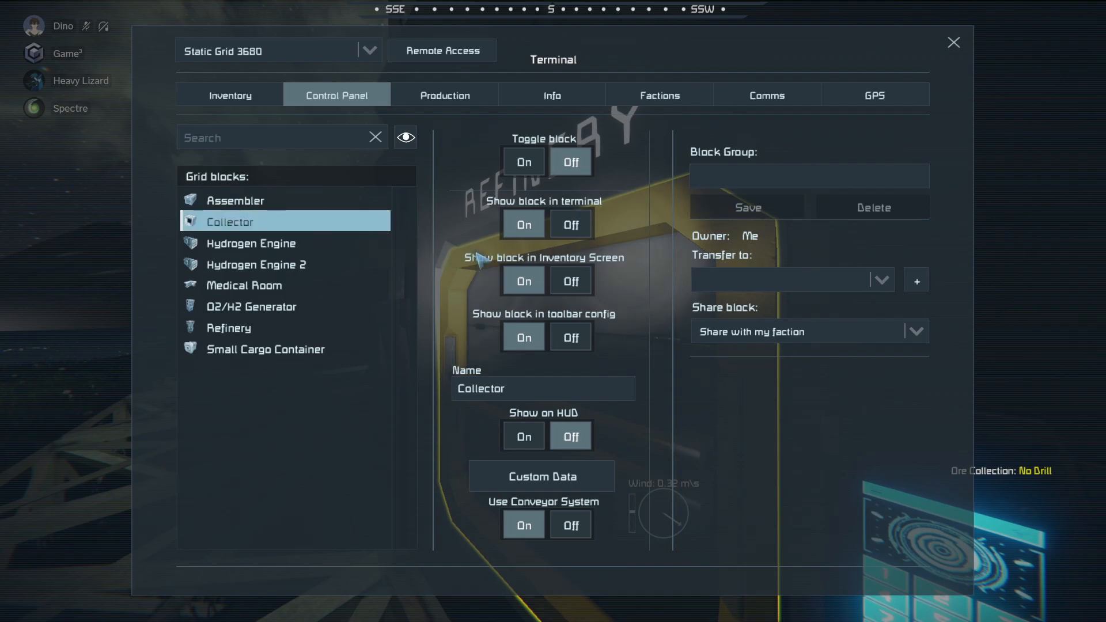
Show all connected inventories to check the ice stored in the O2/H2 Generator
click(228, 95)
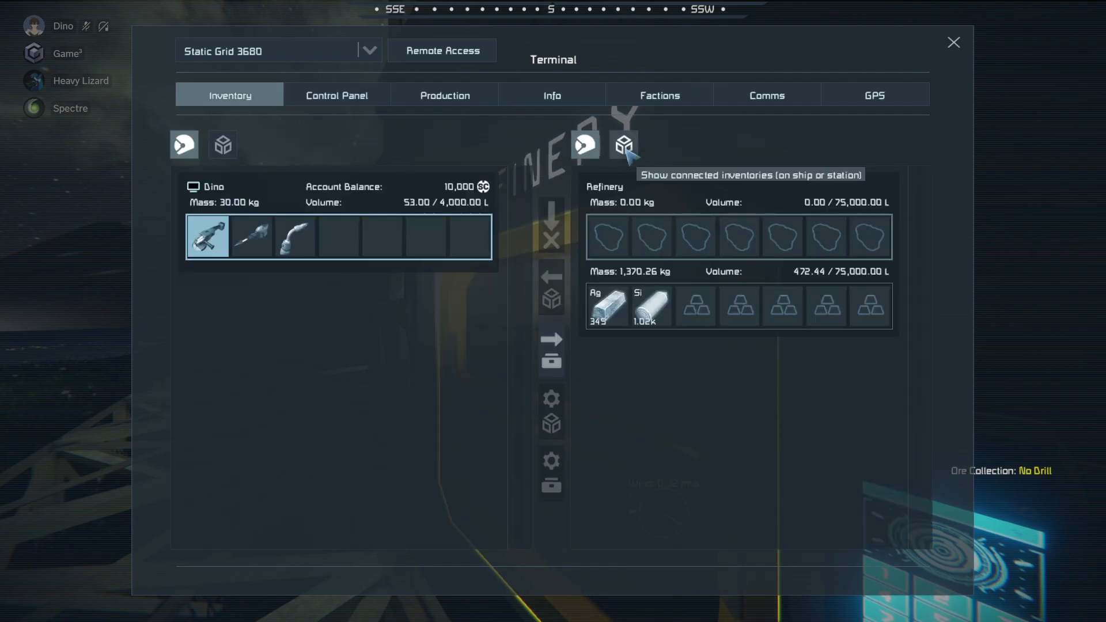
click(623, 145)
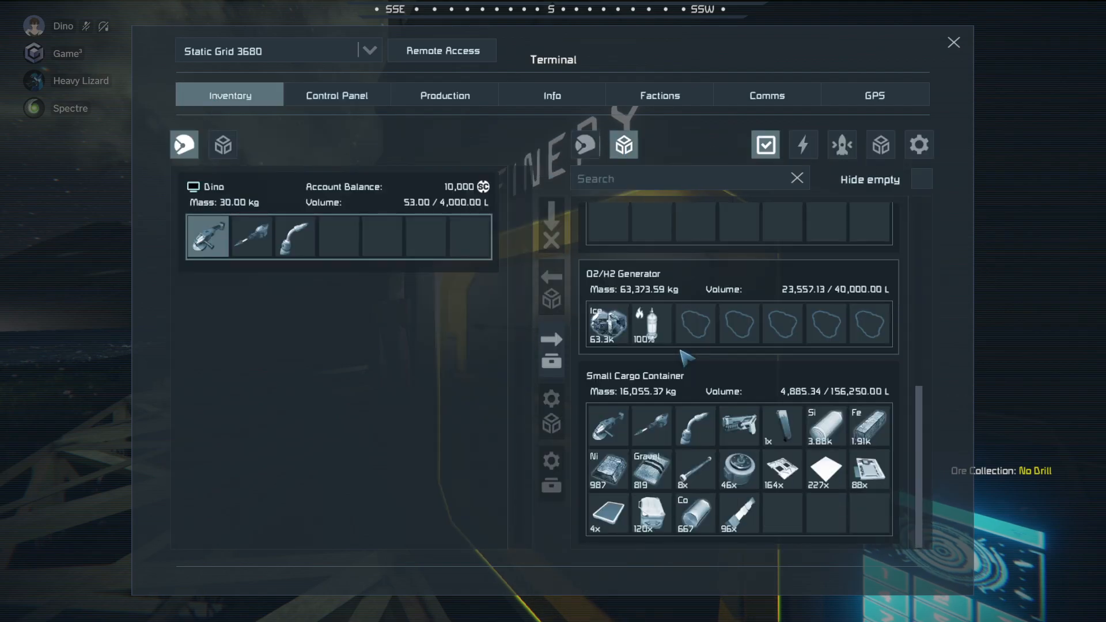
mouse_move(608, 325)
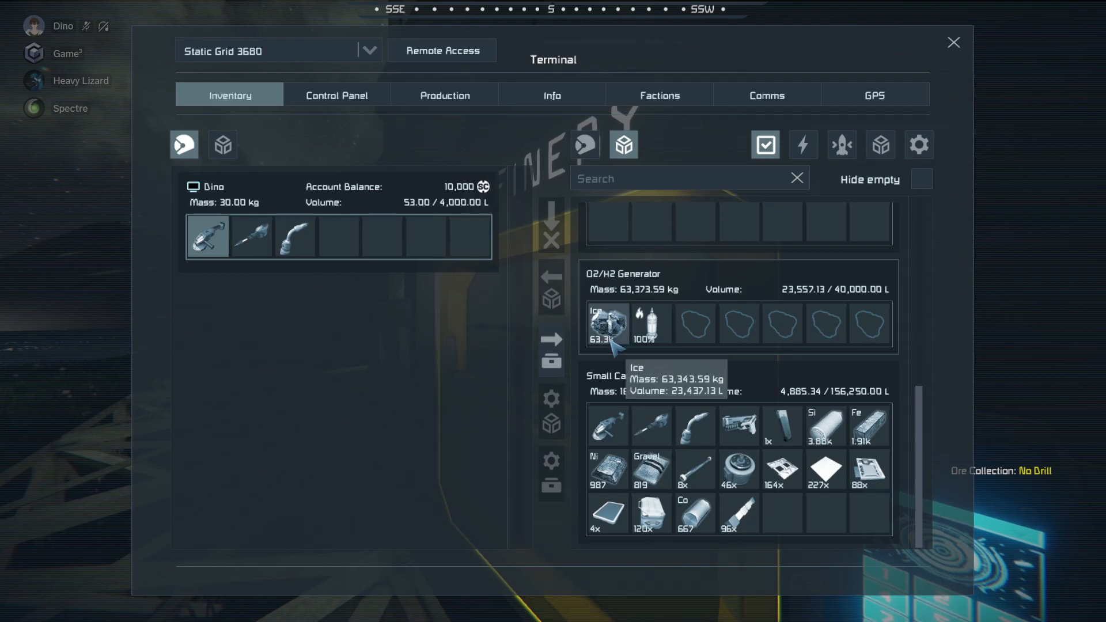
mouse_move(611, 345)
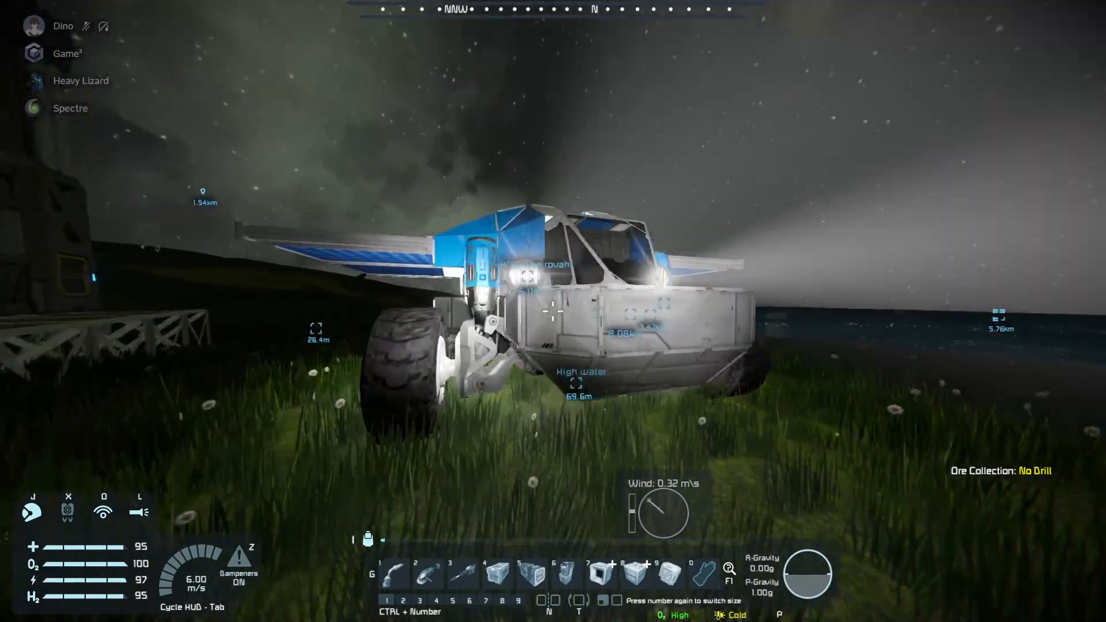
mouse_move(553, 310)
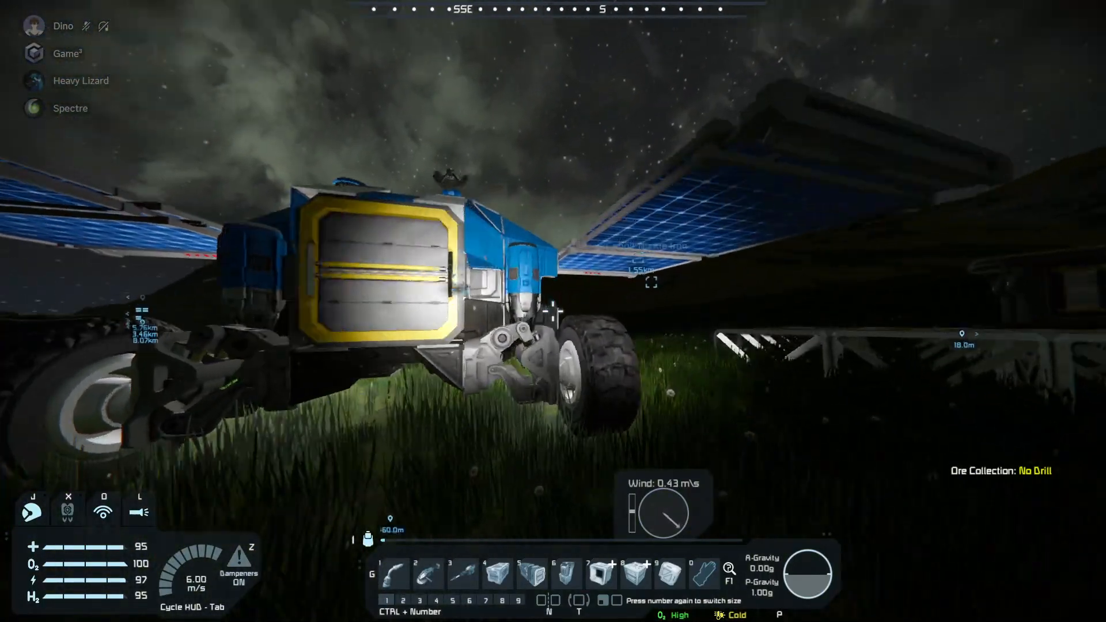
mouse_move(553, 311)
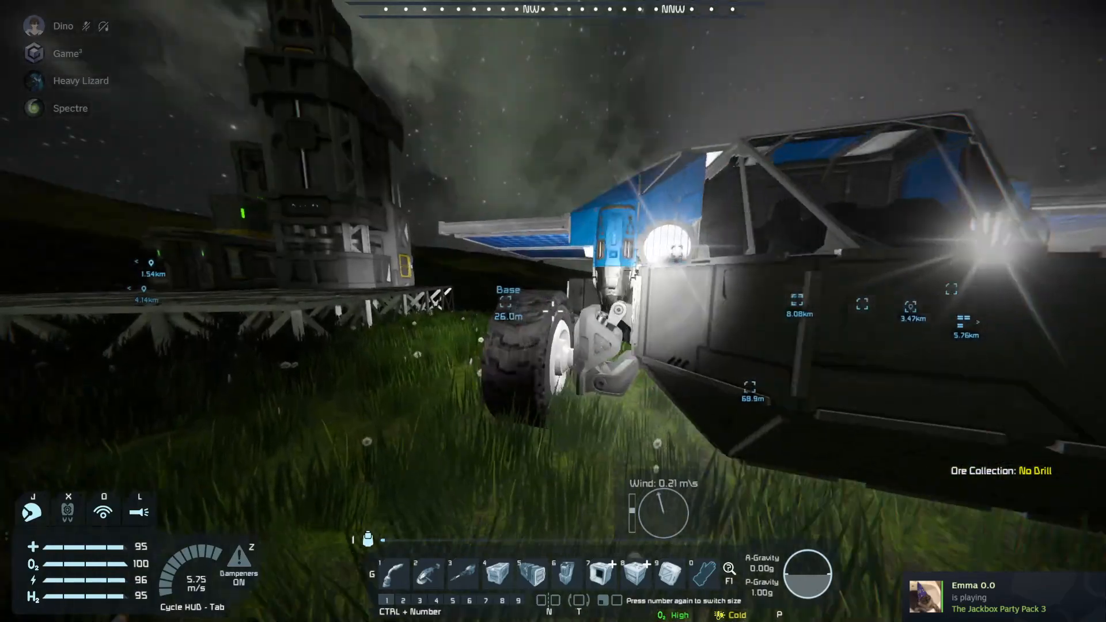
mouse_move(553, 311)
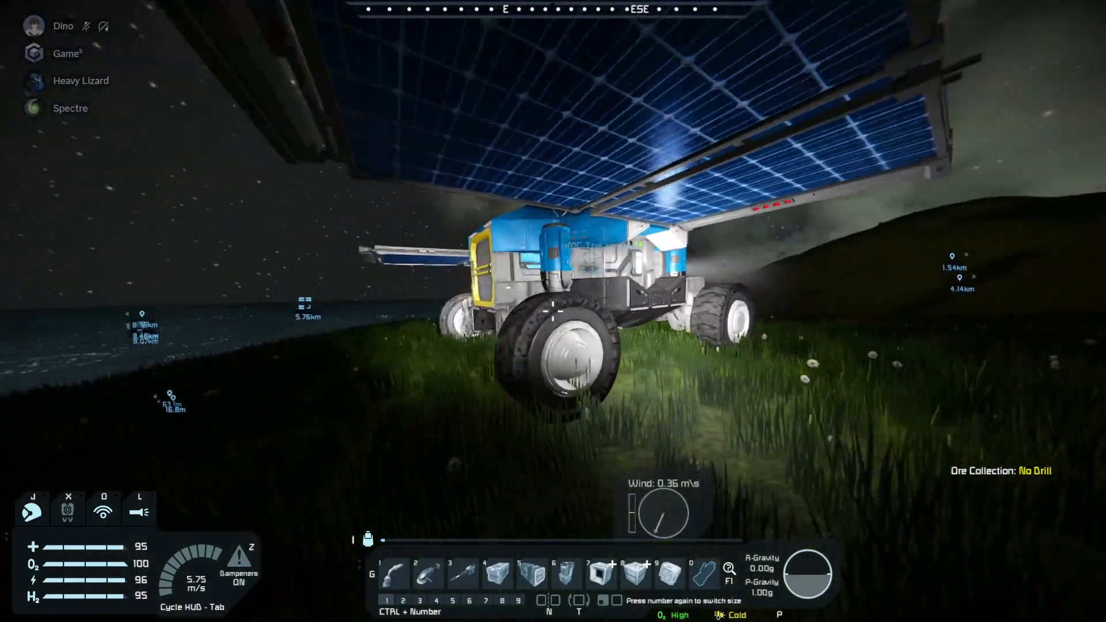
mouse_move(553, 282)
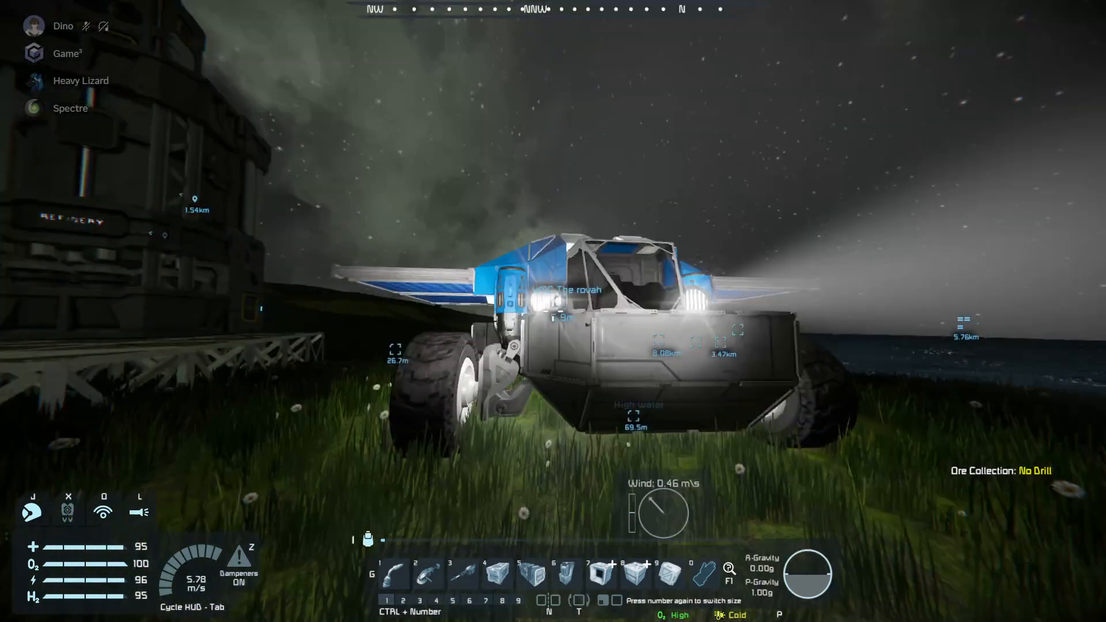
mouse_move(553, 311)
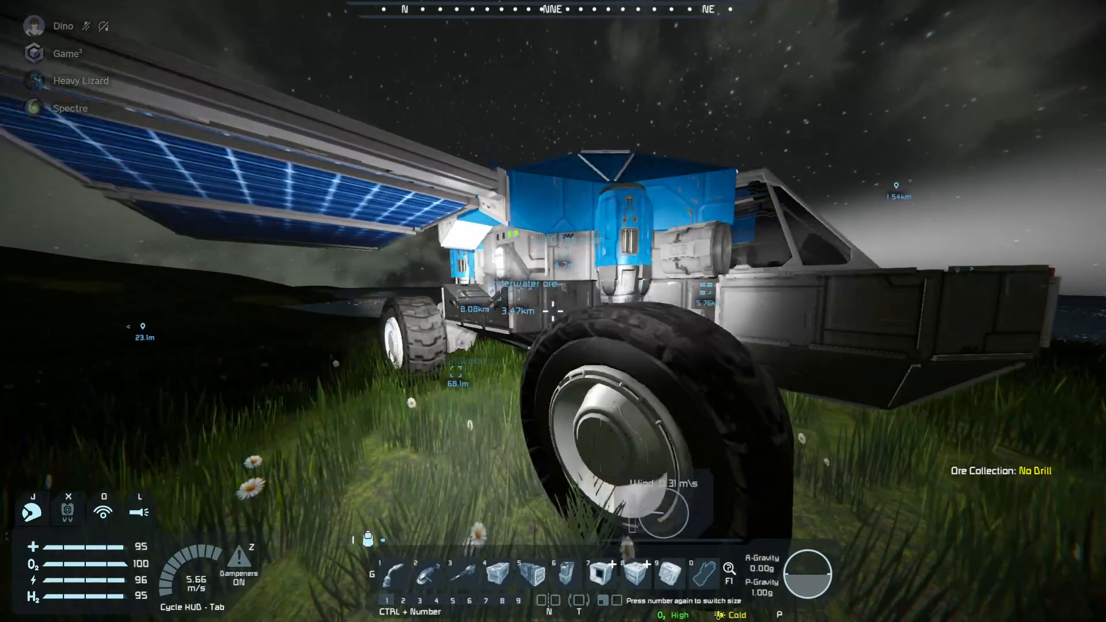
mouse_move(553, 311)
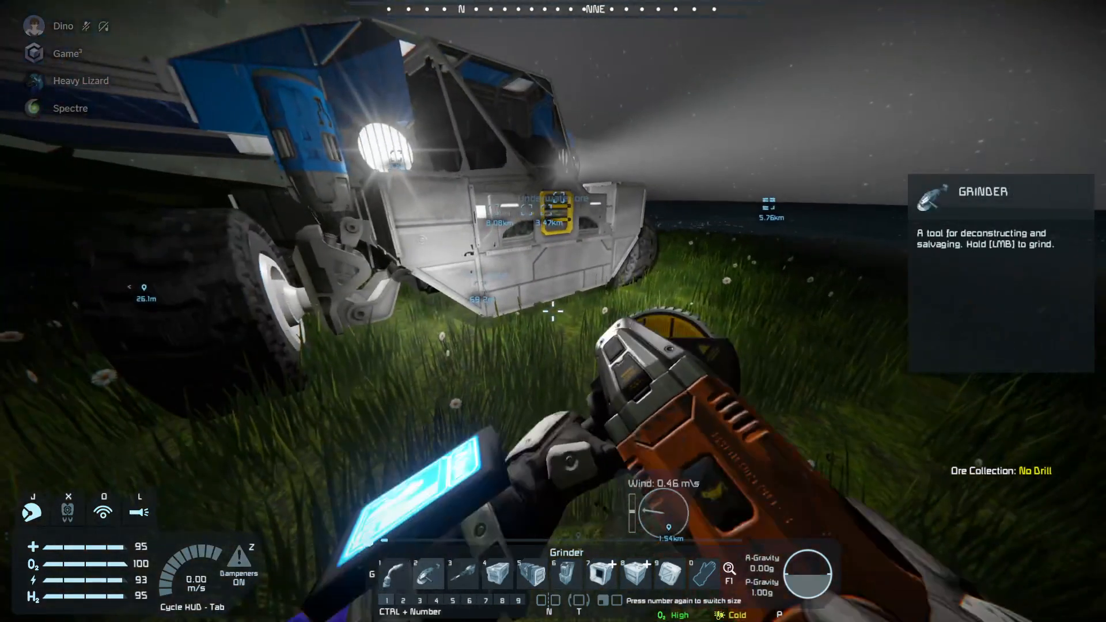
Bring up the toolbar configuration with the grinder equipped beside the rover
key(g)
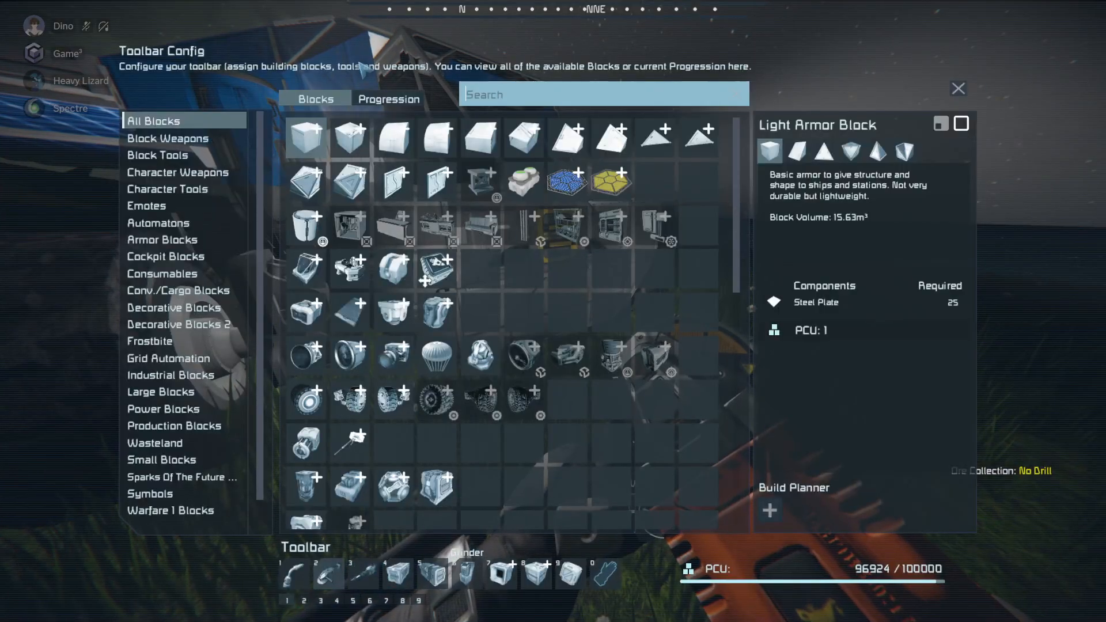